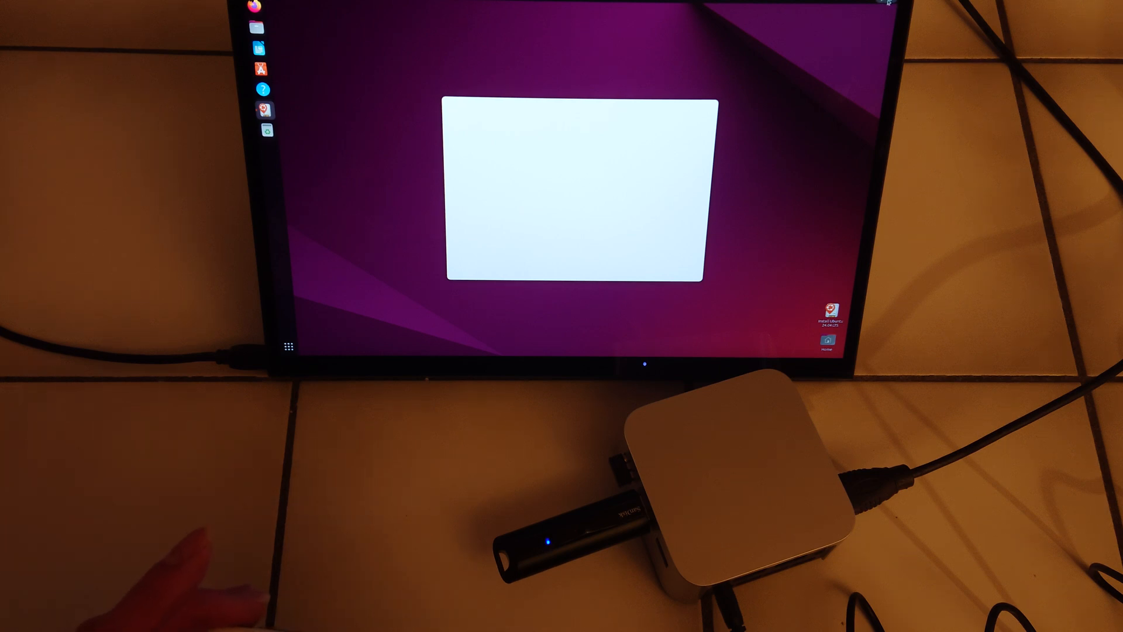
# - Launch Ubuntu Settings from the top-bar system menu
pyautogui.click(887, 5)
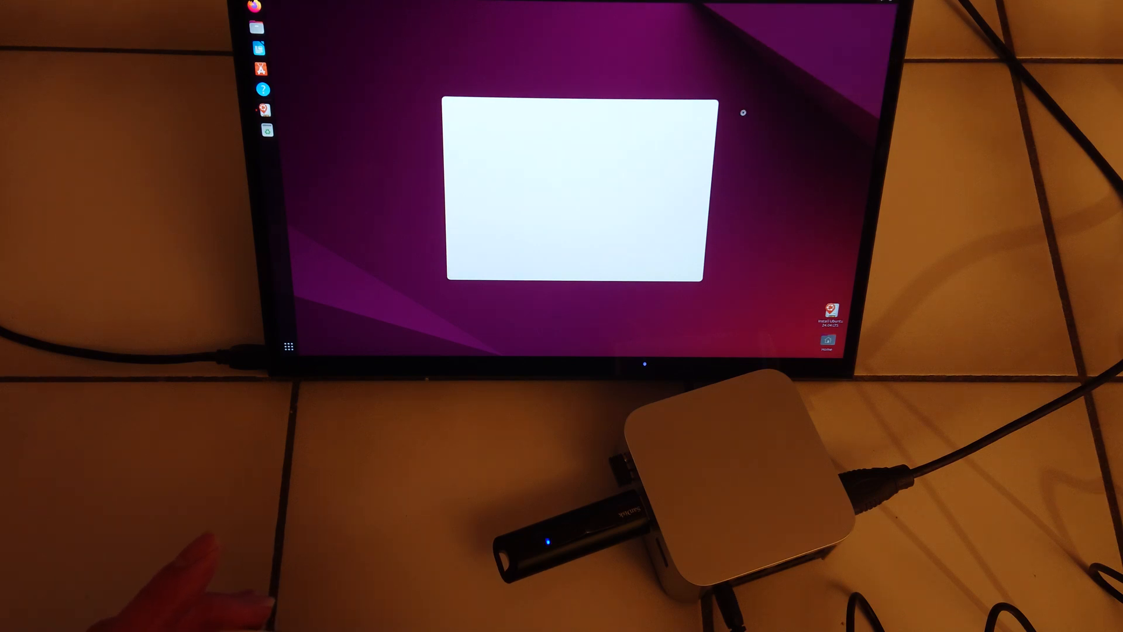
pyautogui.click(268, 130)
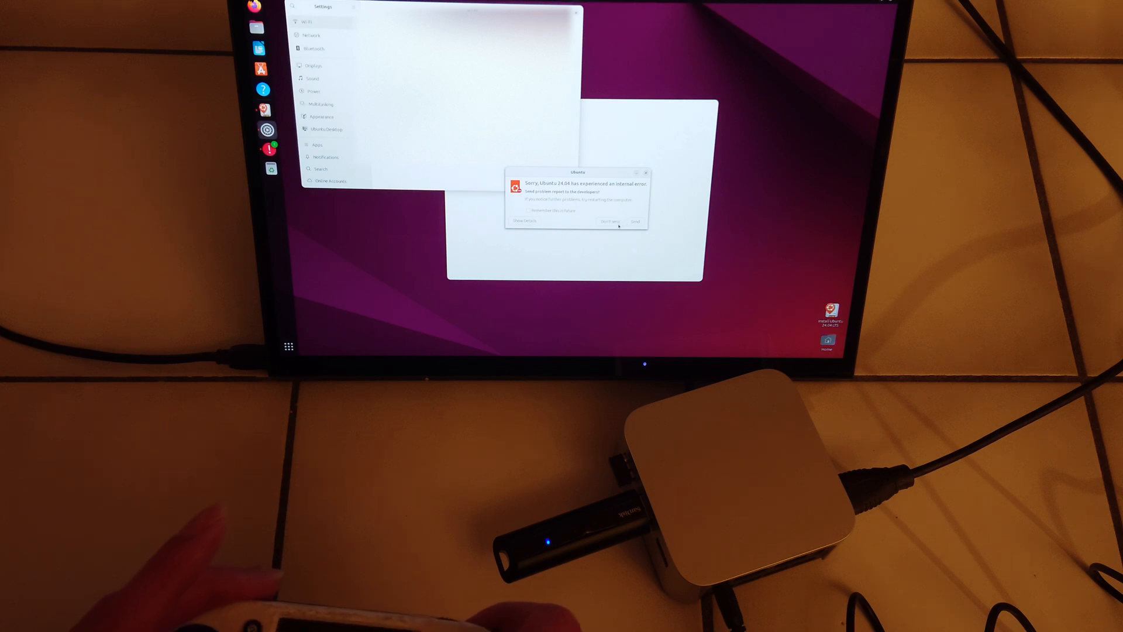
# - Decline to send the internal error report and scroll the Settings sidebar down
pyautogui.click(610, 221)
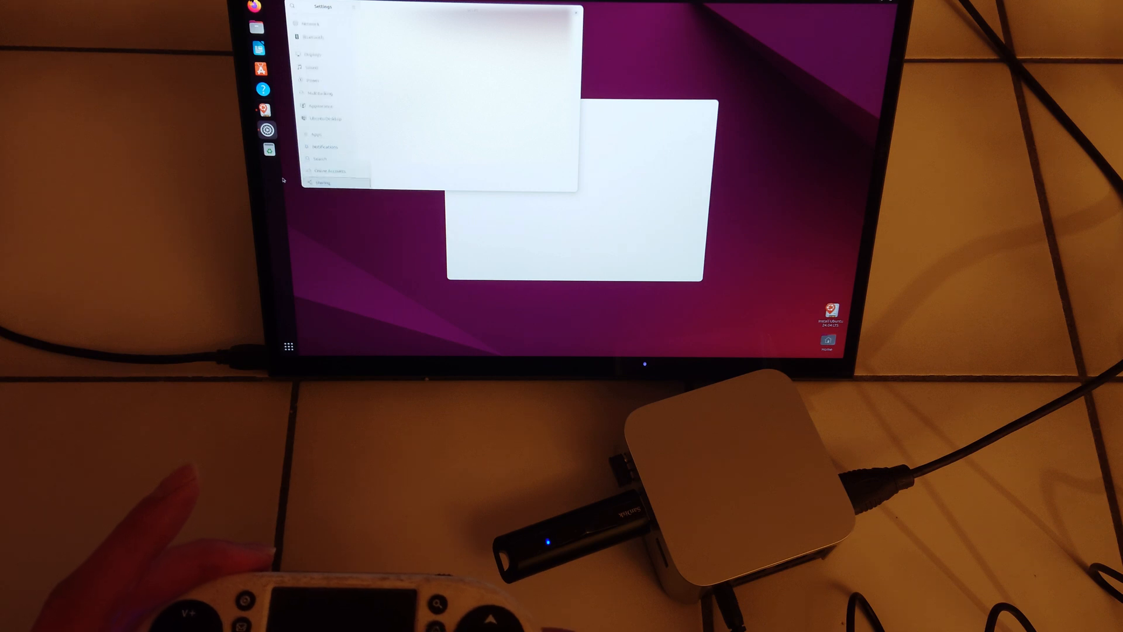
pyautogui.scroll(-3)
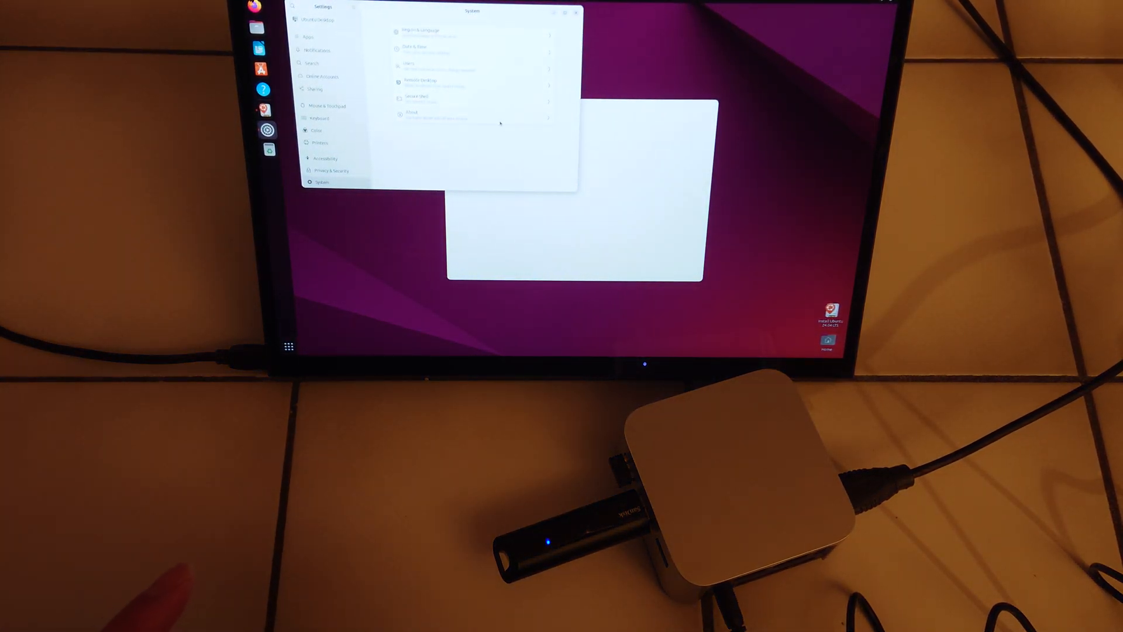
# - Open the About page to see the mini PC's processor, memory and disk details
pyautogui.click(421, 115)
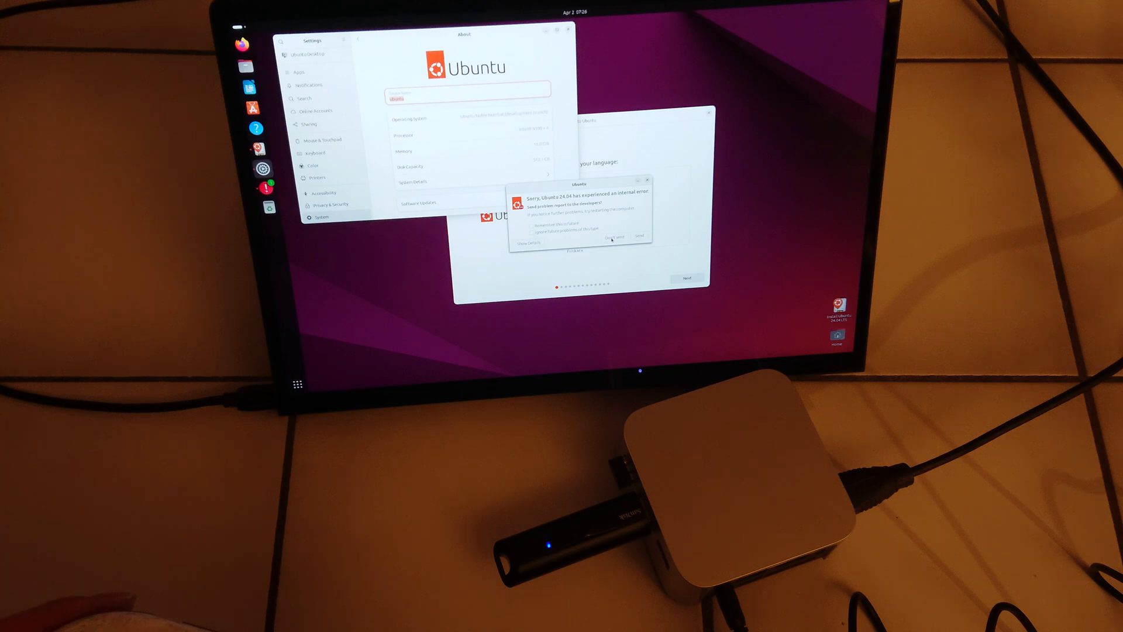
# - Decline to send the second internal error report
pyautogui.click(617, 237)
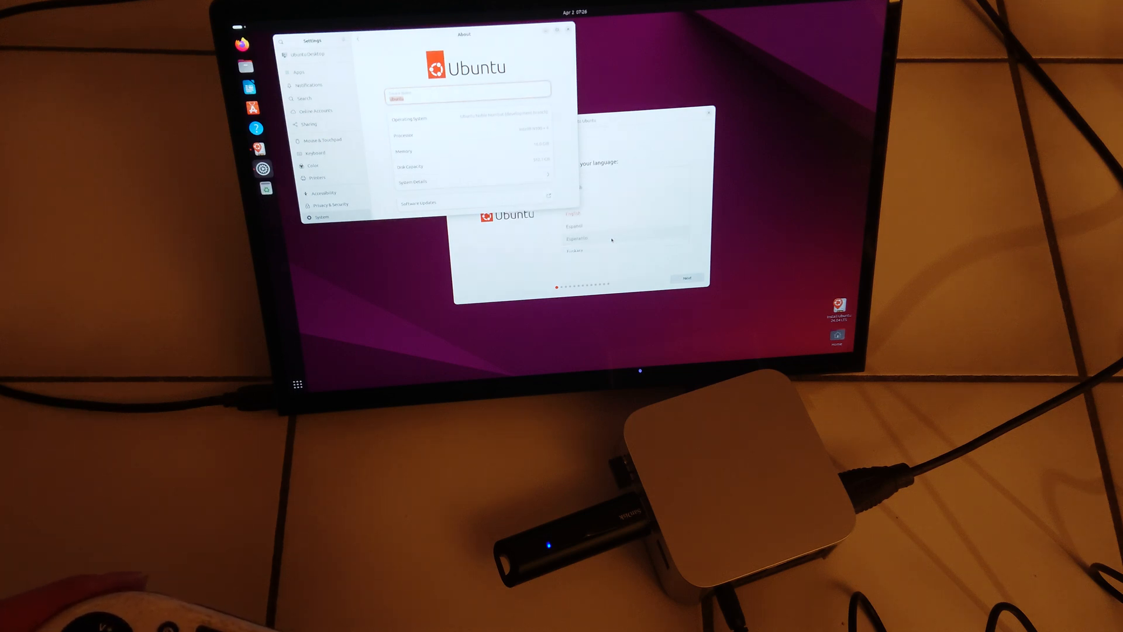